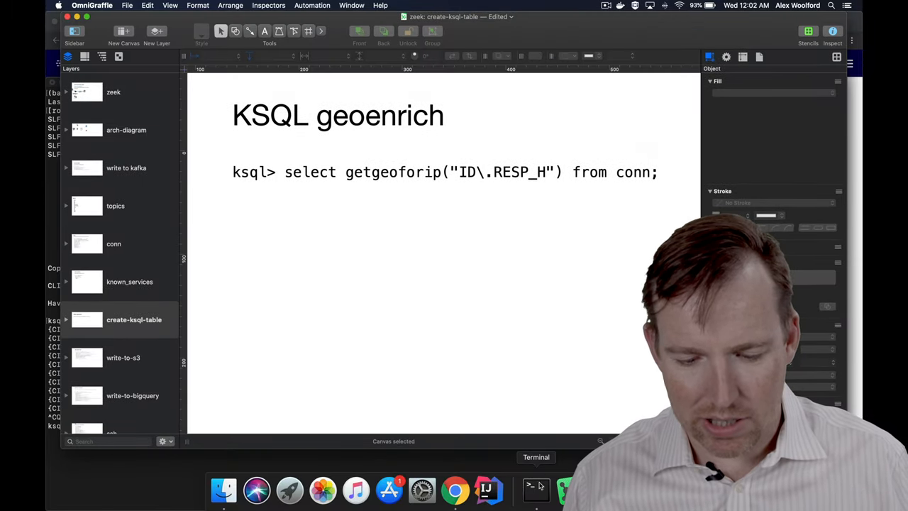
Bring the Terminal window with the finished KSQL geolocation session to the front
{"action": "left_click", "coordinate": [536, 490]}
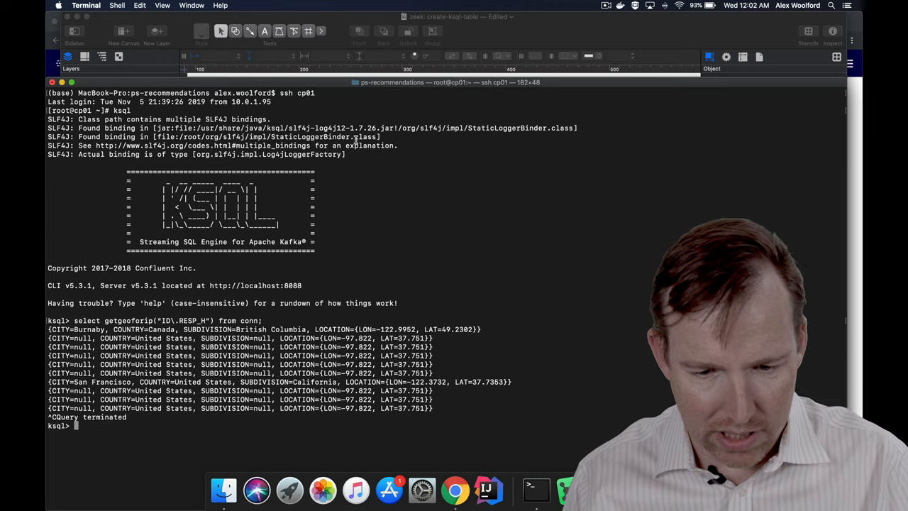
Start a fresh Terminal session, ssh to cp01 and launch the ksql command line
{"action": "left_click", "coordinate": [116, 6]}
{"action": "type", "text": "ssh cp0"}
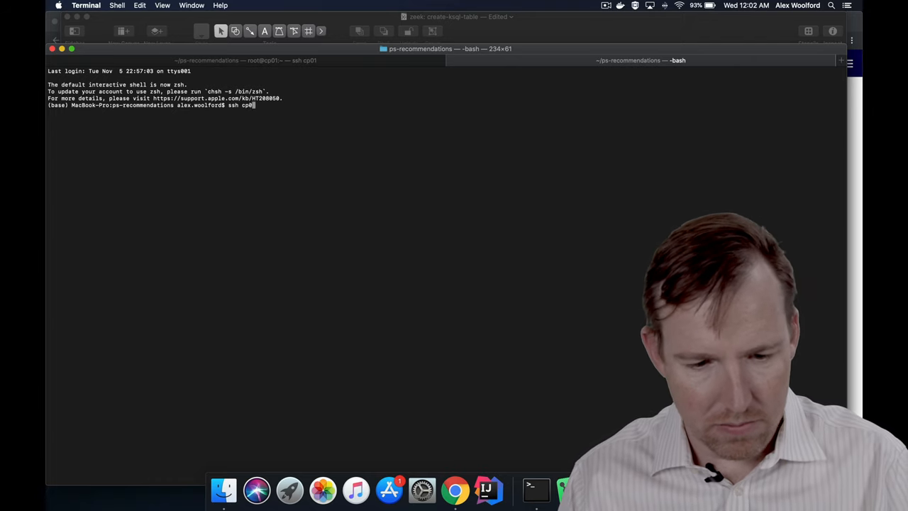
{"action": "key", "text": "Return"}
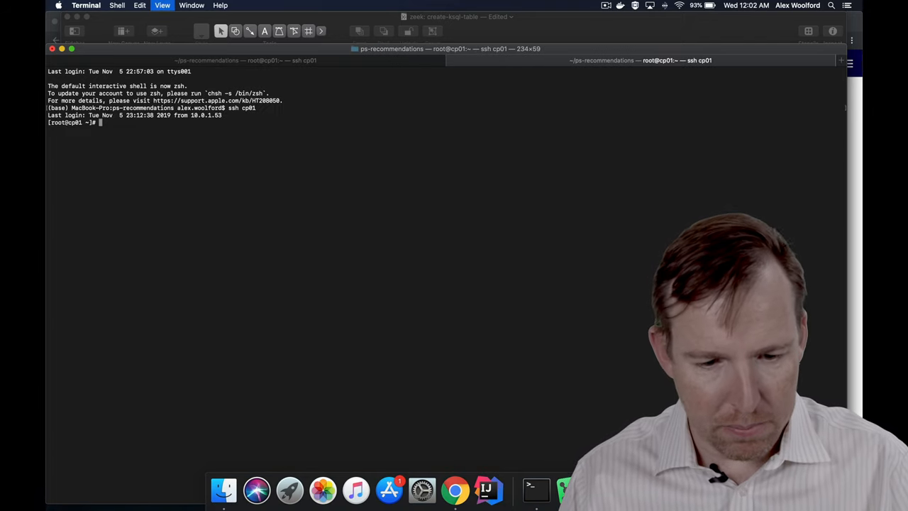
{"action": "type", "text": "ksql"}
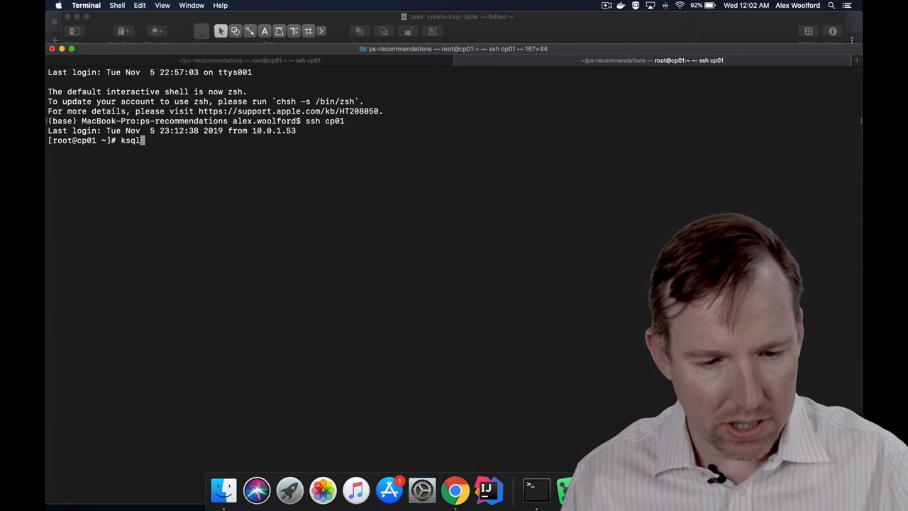
{"action": "key", "text": "Return"}
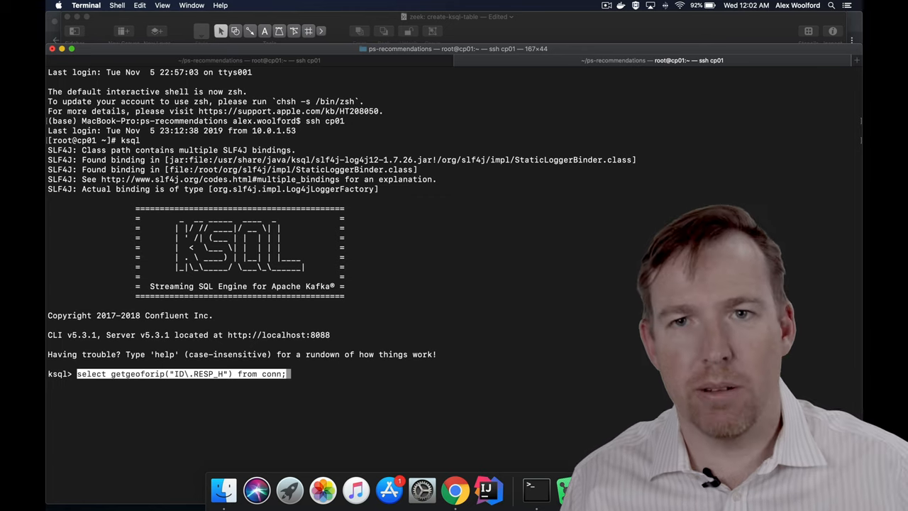
Run select getgeoforip("ID.RESP_H") from conn and watch city, country and coordinates stream
{"action": "key", "text": "Return"}
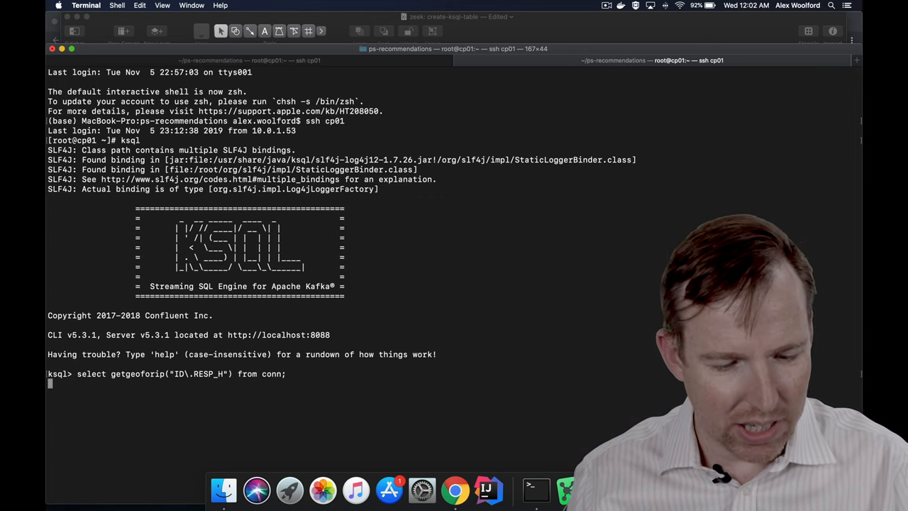
{"action": "key", "text": "Return"}
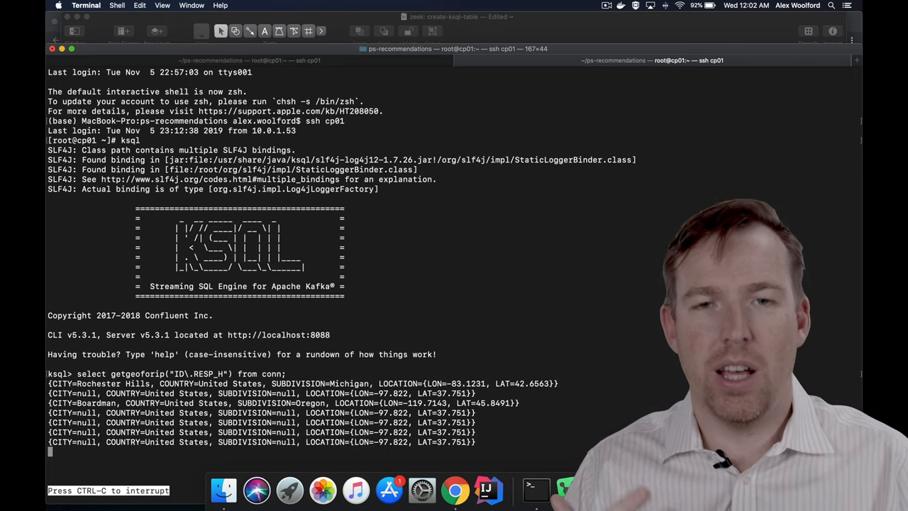
{"action": "scroll", "scroll_direction": "down", "scroll_amount": 3}
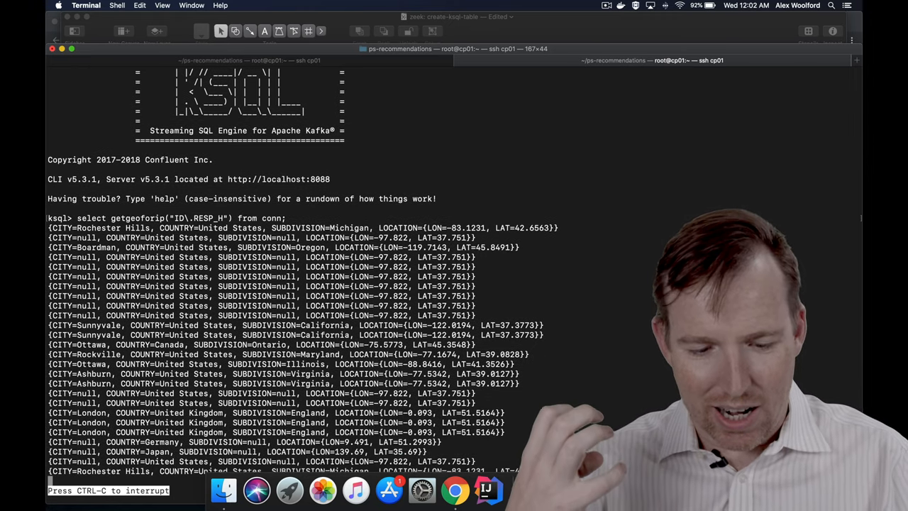
{"action": "scroll", "scroll_direction": "down", "scroll_amount": 3}
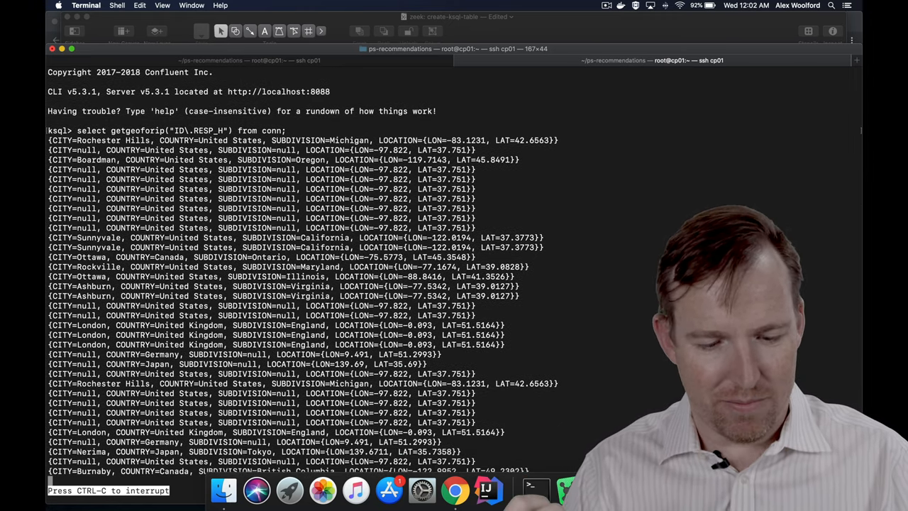
{"action": "scroll", "scroll_direction": "down", "scroll_amount": 3}
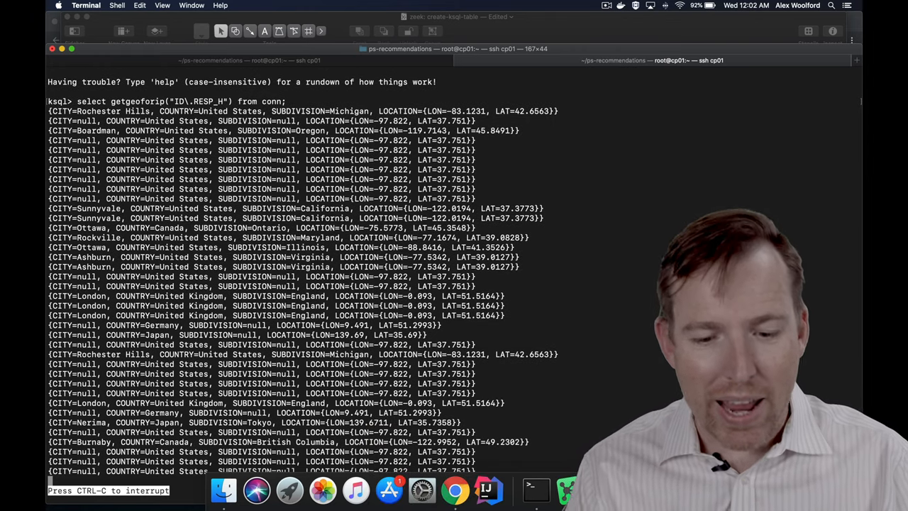
{"action": "scroll", "scroll_direction": "down", "scroll_amount": 3}
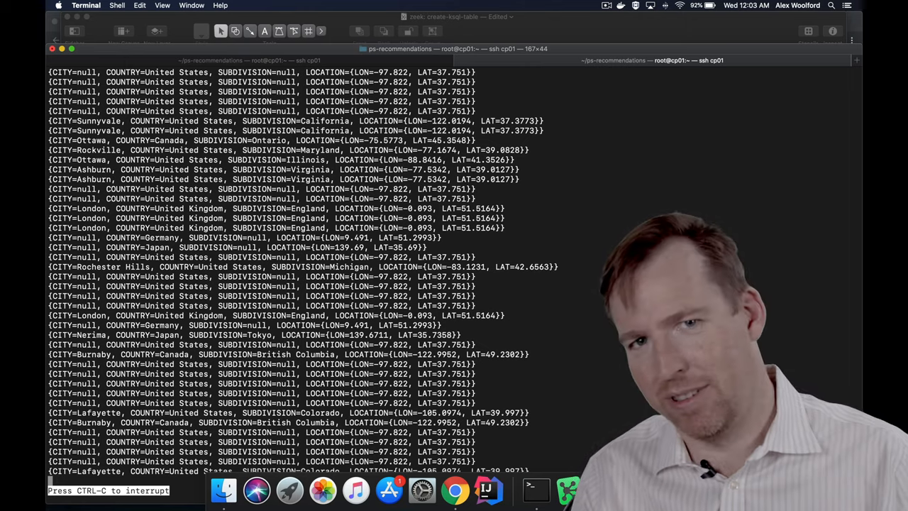
{"action": "scroll", "scroll_direction": "down", "scroll_amount": 3}
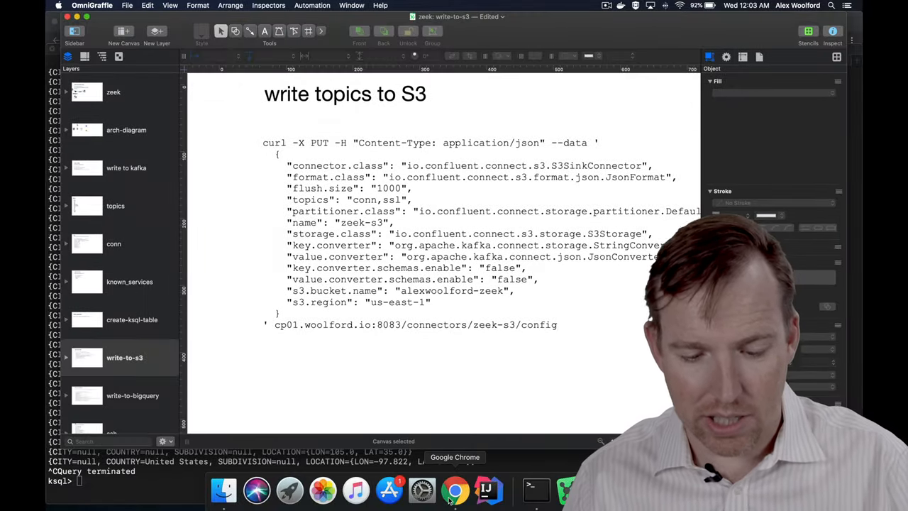
Switch to Chrome showing the S3 console page for conn+0+0000000000.json
{"action": "left_click", "coordinate": [454, 490]}
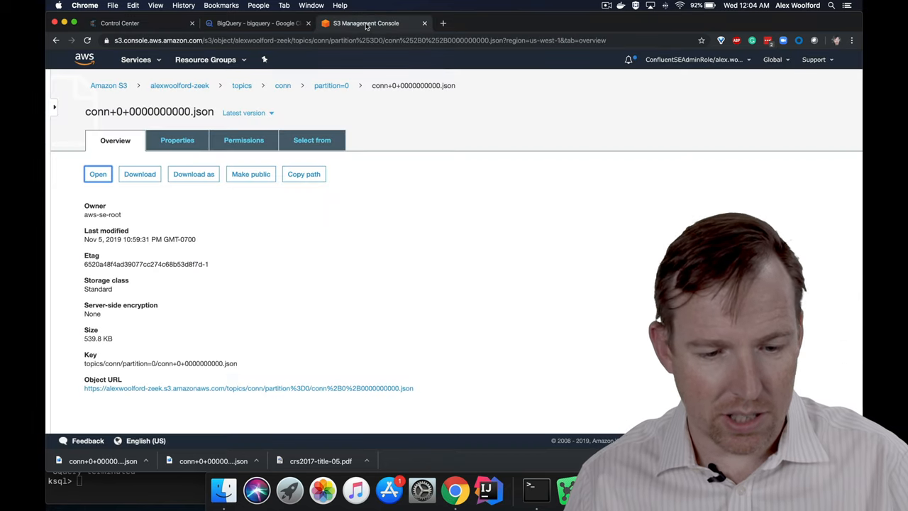
Navigate topics/conn/partition=0 in the zeek bucket and download the first conn JSON file
{"action": "left_click", "coordinate": [179, 85]}
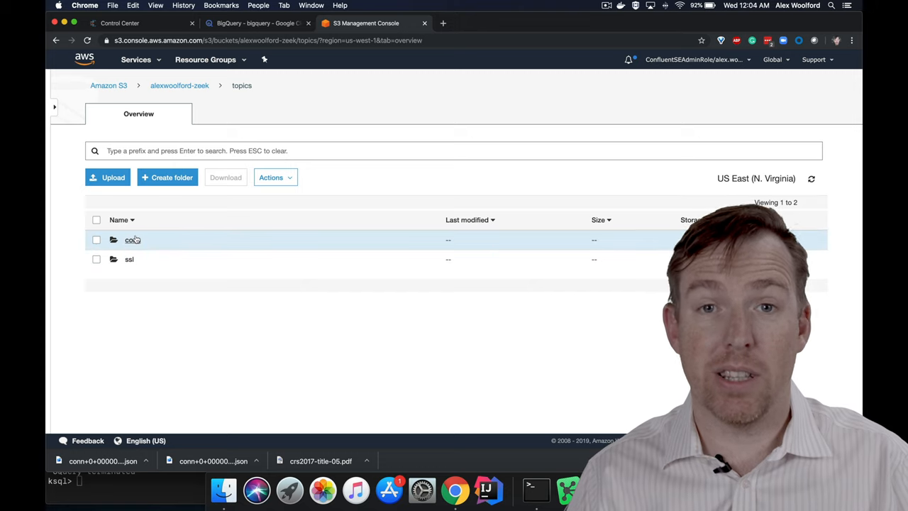
{"action": "left_click", "coordinate": [131, 240]}
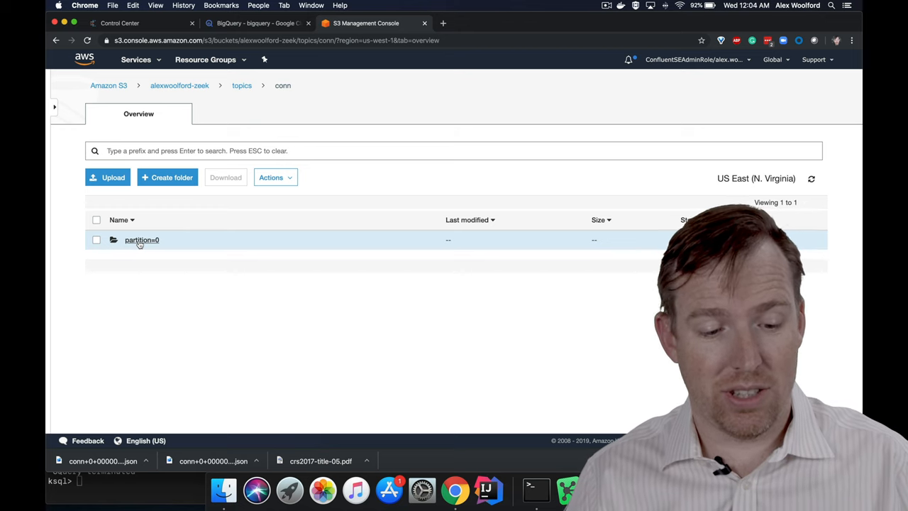
{"action": "left_click", "coordinate": [142, 240]}
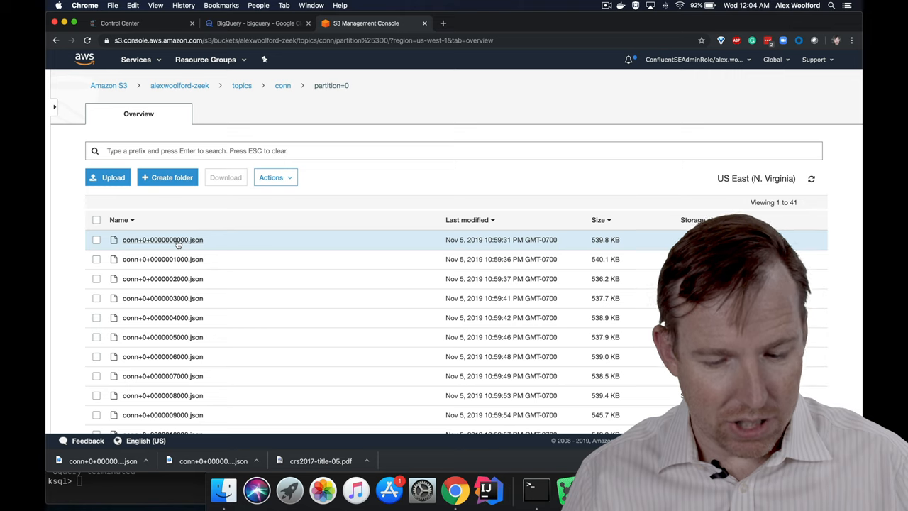
{"action": "left_click", "coordinate": [162, 238]}
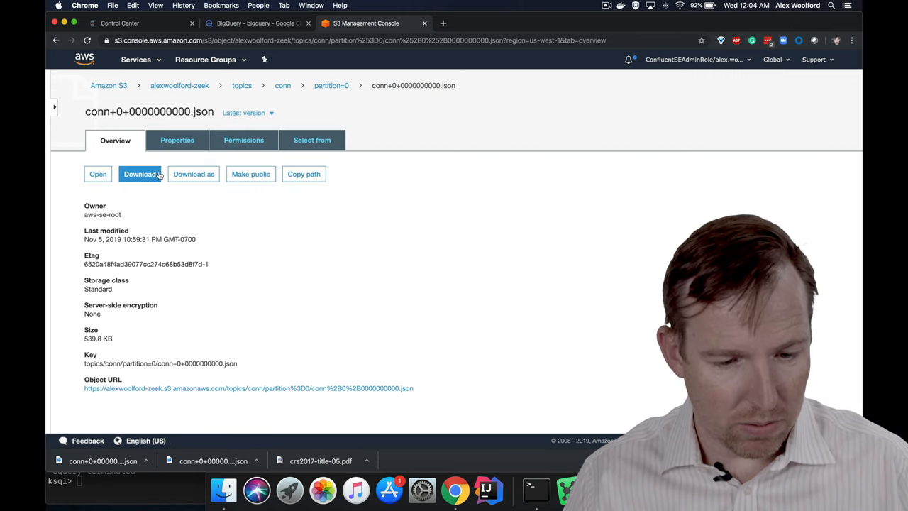
{"action": "left_click", "coordinate": [139, 173]}
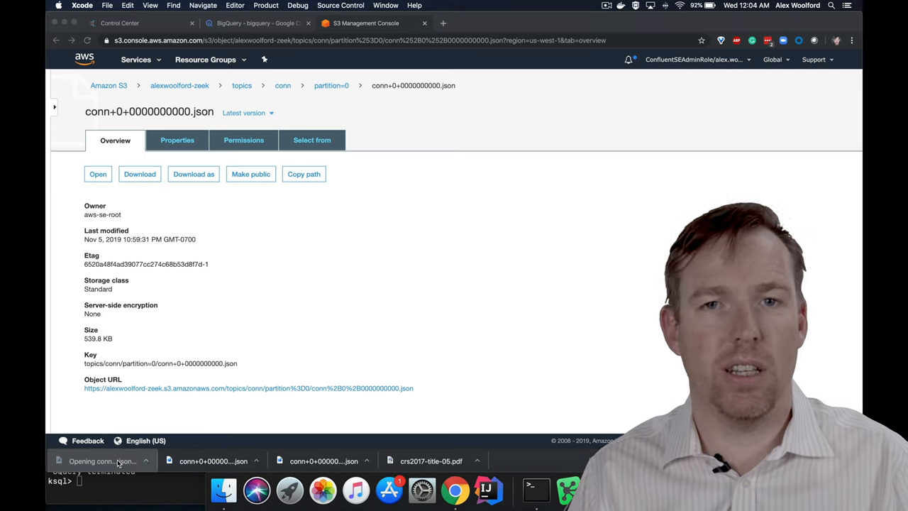
Review the downloaded conn JSON in Xcode, then view conn_avro results with geolocation columns in BigQuery
{"action": "left_click", "coordinate": [100, 460]}
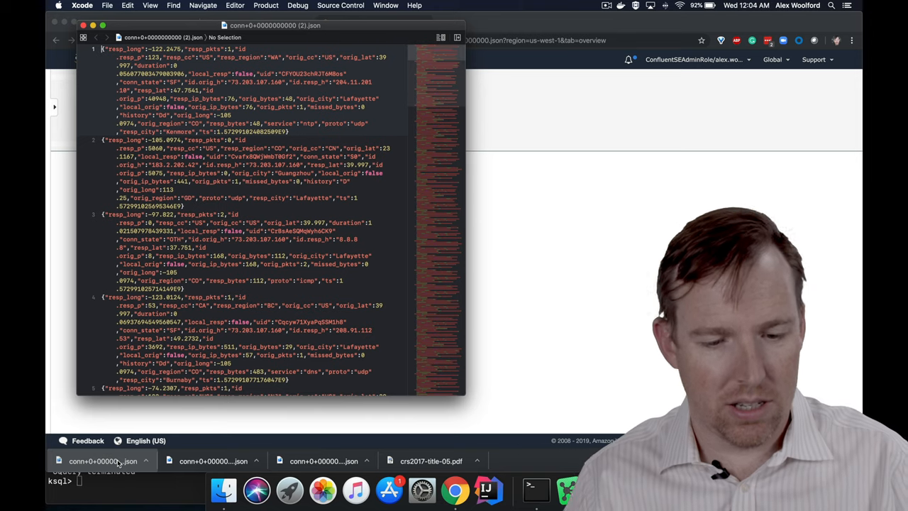
{"action": "scroll", "scroll_direction": "down", "scroll_amount": 3}
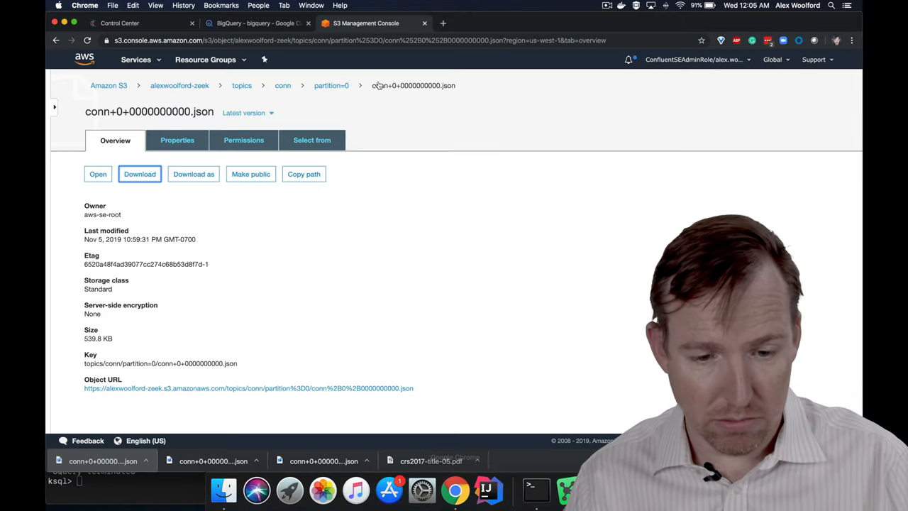
{"action": "left_click", "coordinate": [255, 23]}
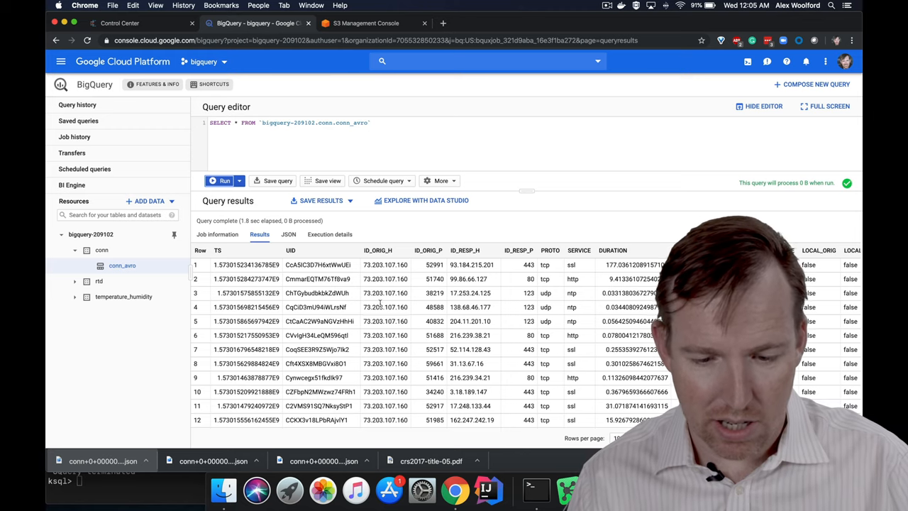
{"action": "scroll", "scroll_direction": "right", "scroll_amount": 3}
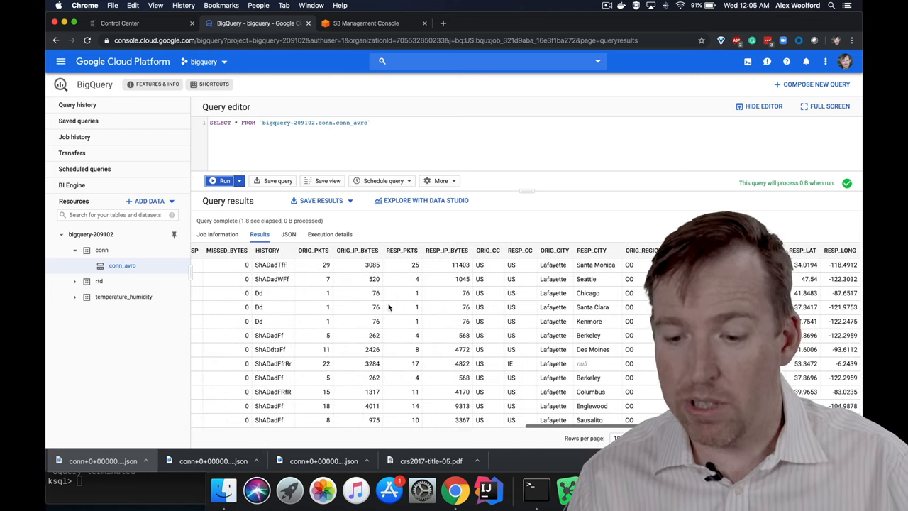